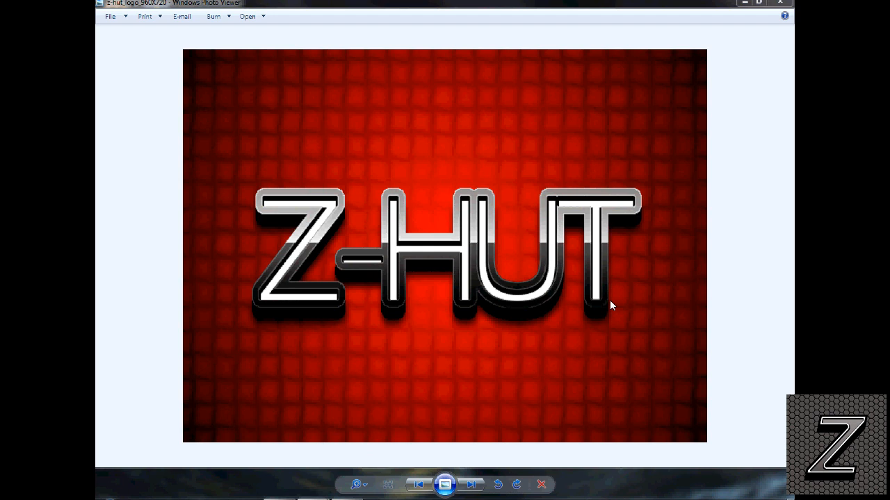
mouse_move(359, 181)
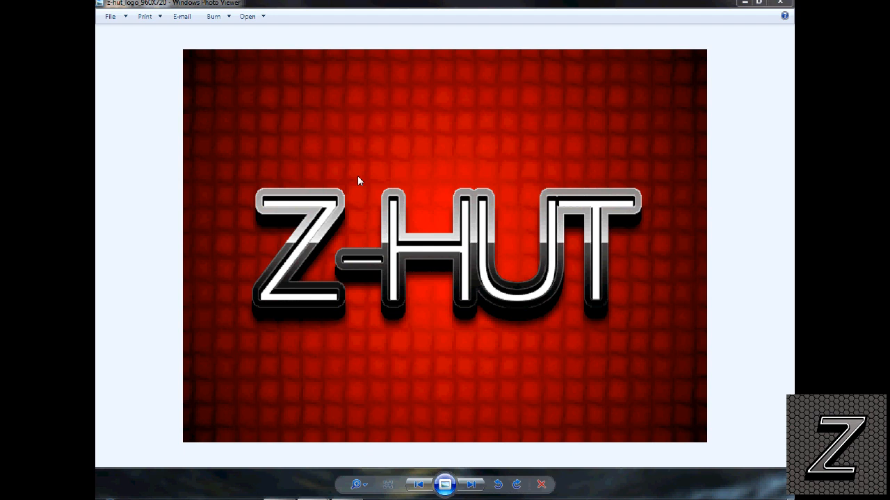
mouse_move(577, 431)
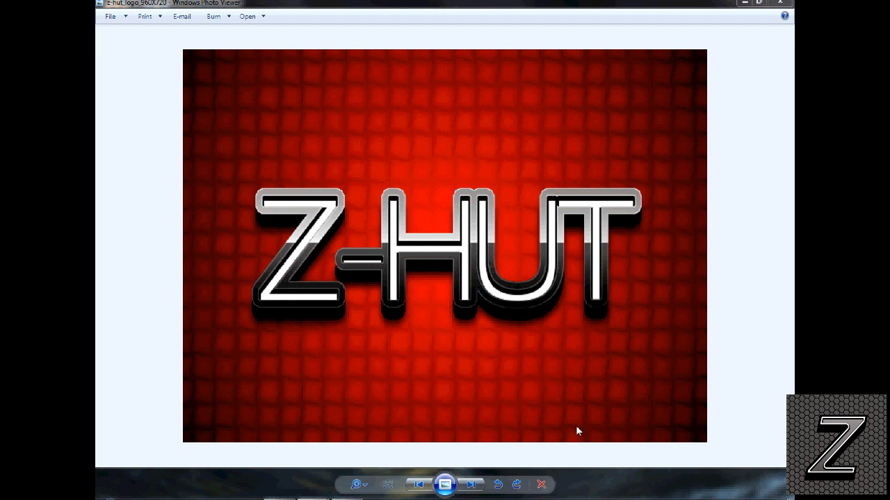
mouse_move(644, 453)
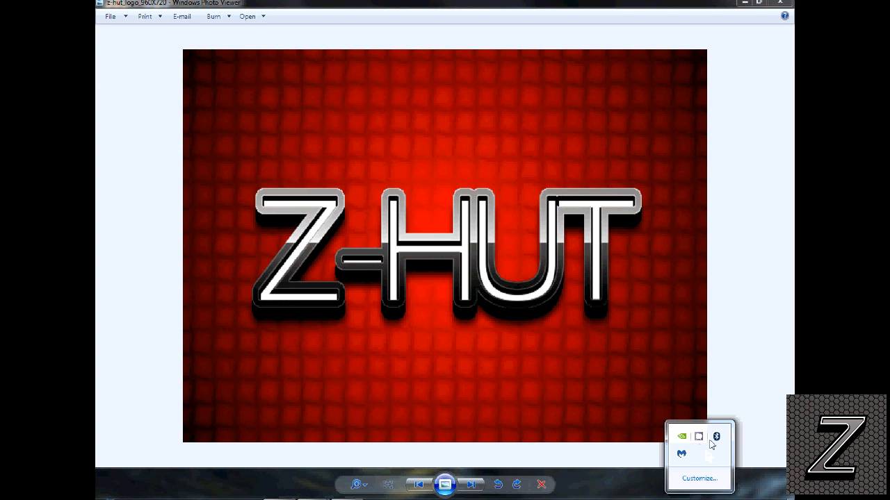
mouse_move(717, 436)
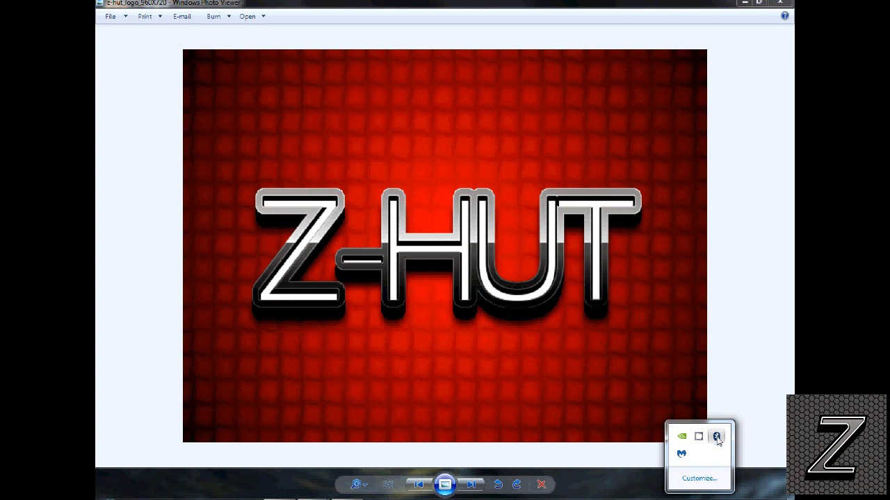
- Launch the Add a Device wizard from the Bluetooth tray icon to discover garden_hose
right_click(717, 437)
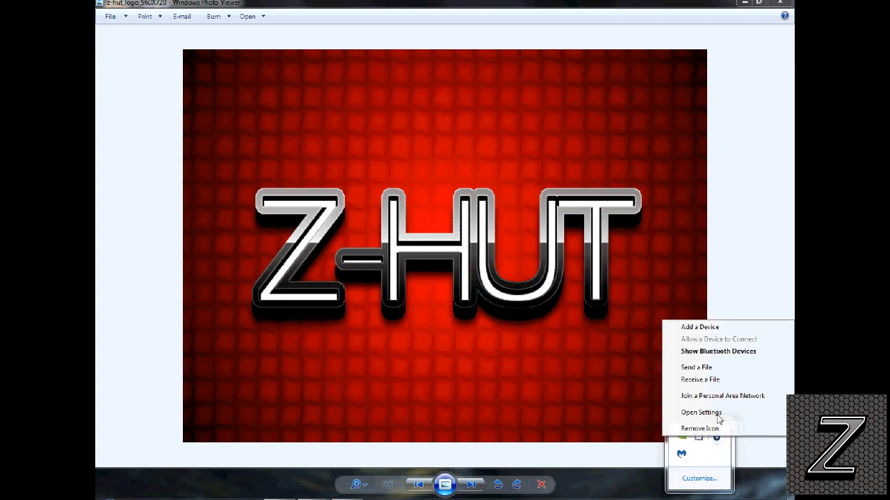
left_click(699, 327)
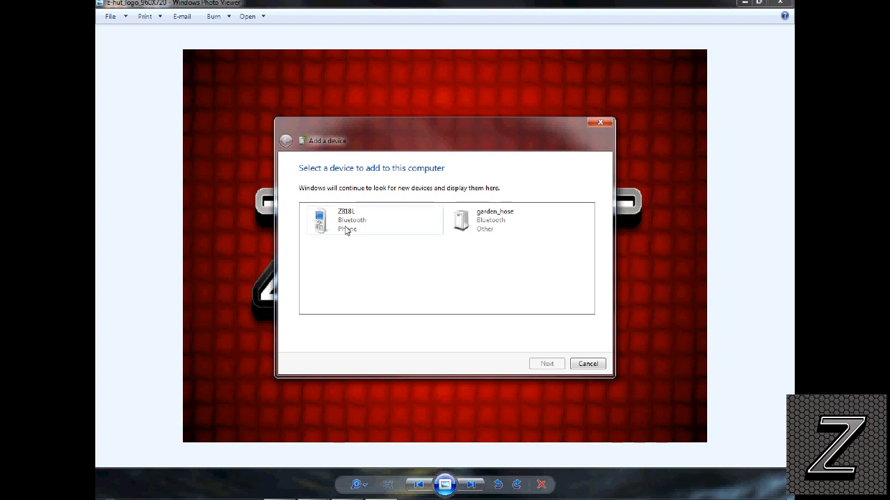
mouse_move(501, 221)
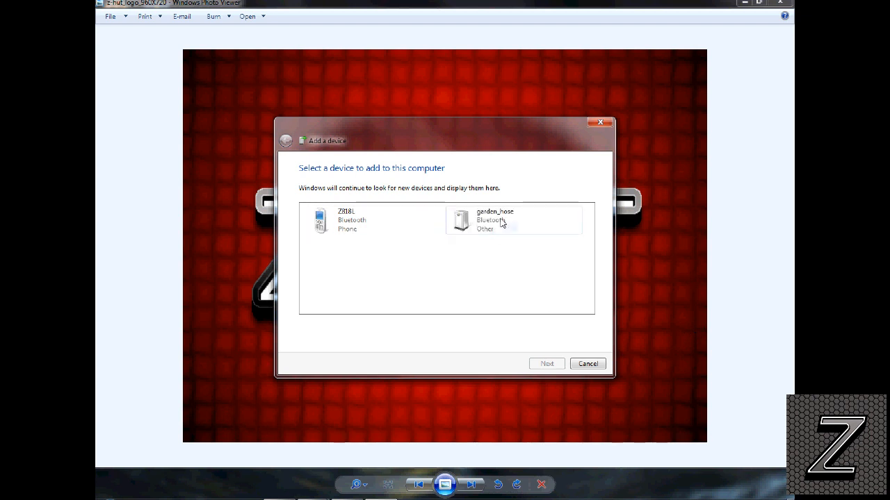
mouse_move(504, 221)
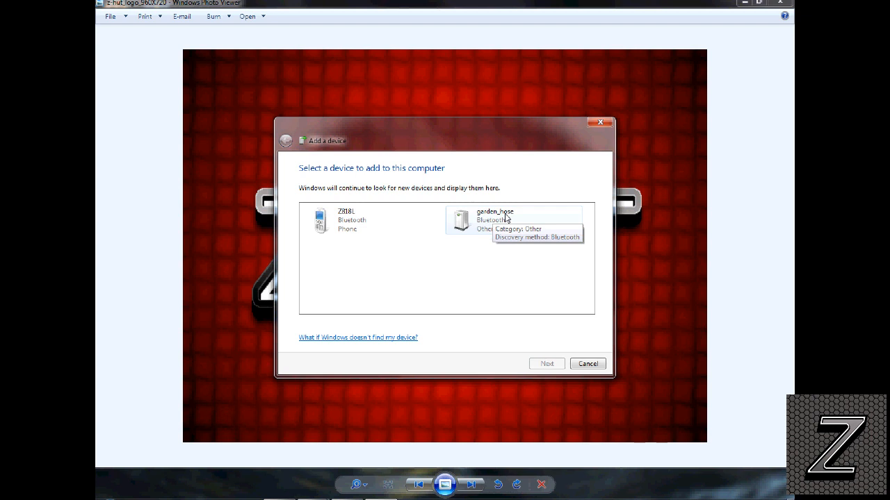
mouse_move(490, 234)
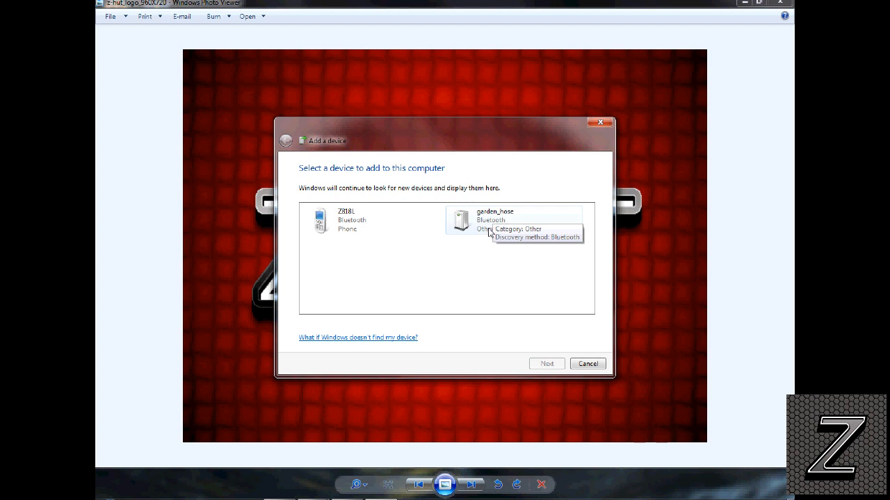
mouse_move(489, 219)
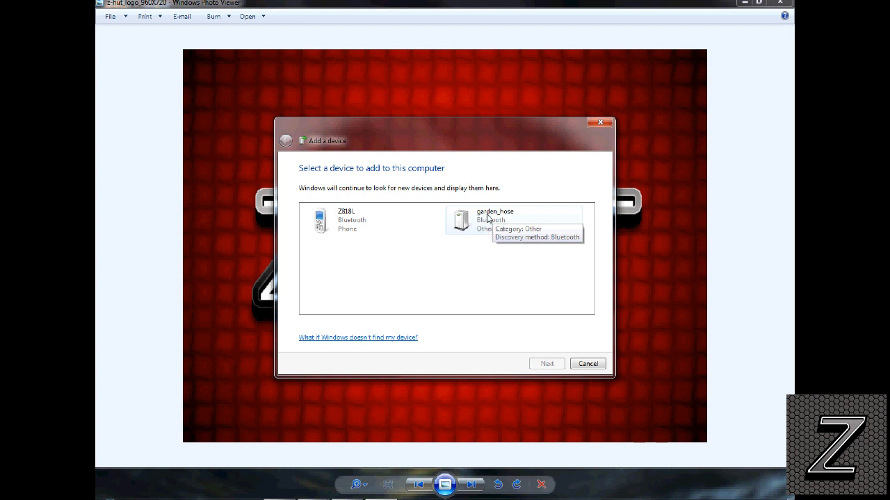
mouse_move(486, 224)
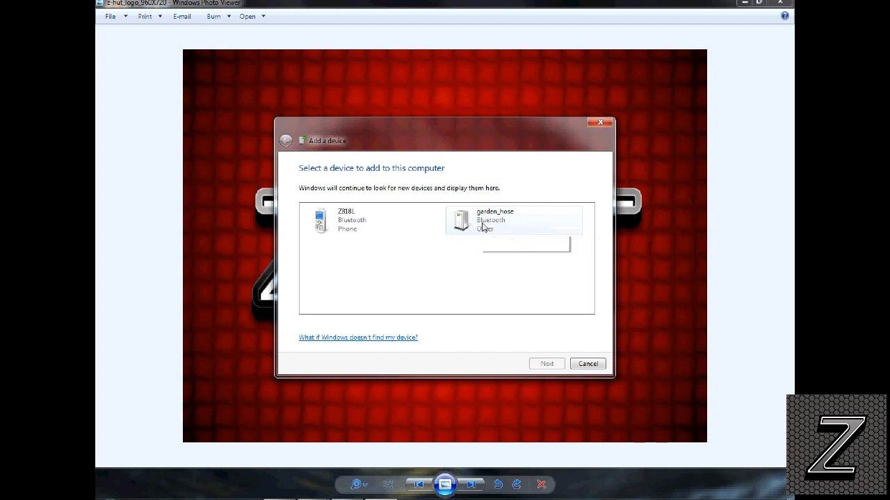
mouse_move(486, 224)
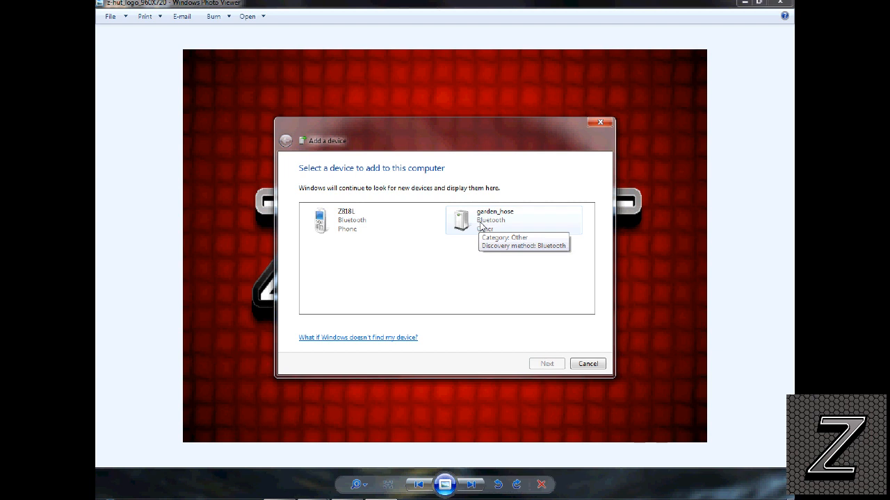
mouse_move(496, 226)
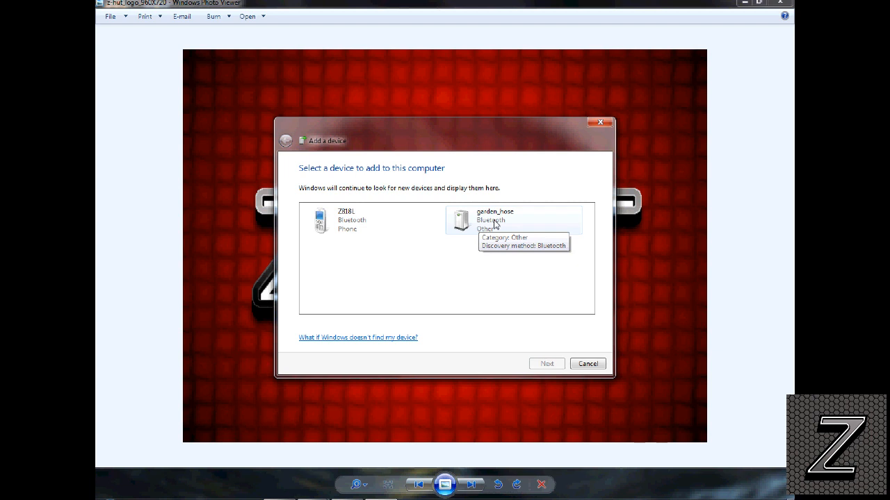
mouse_move(495, 225)
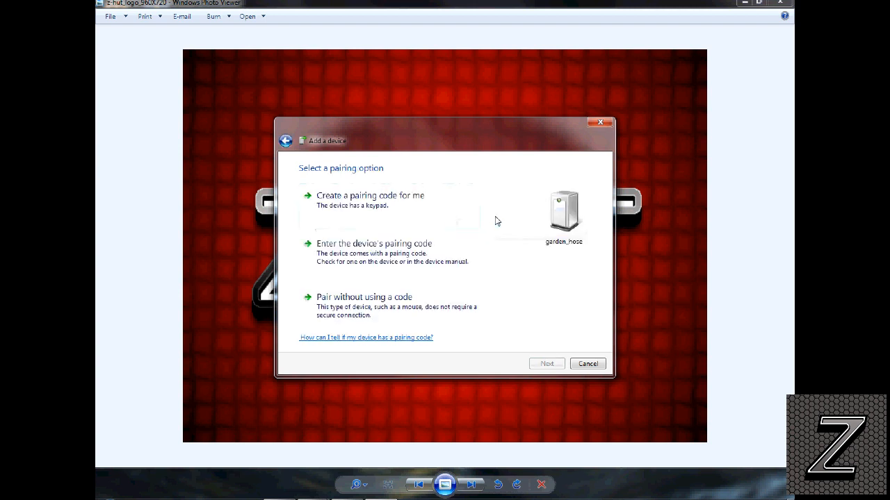
left_click(370, 200)
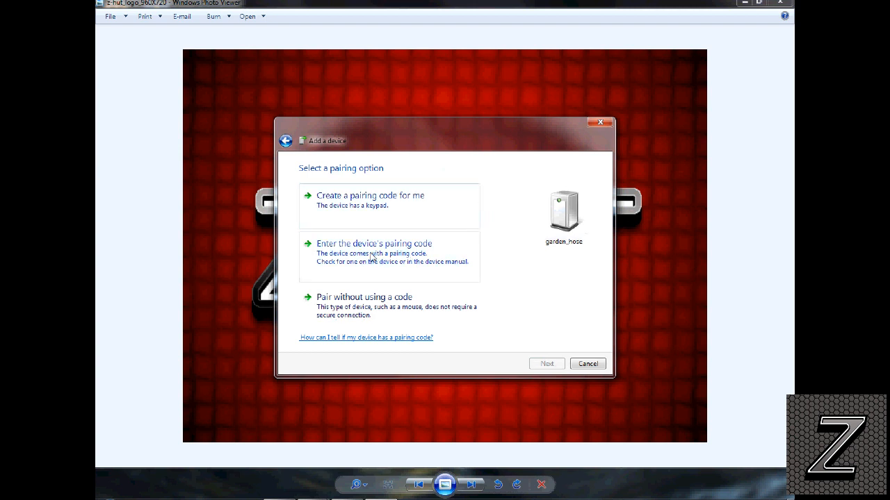
left_click(374, 243)
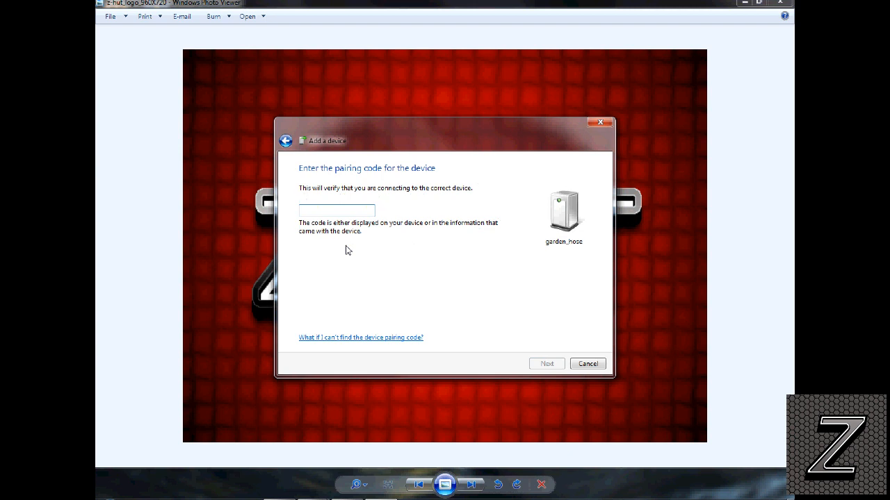
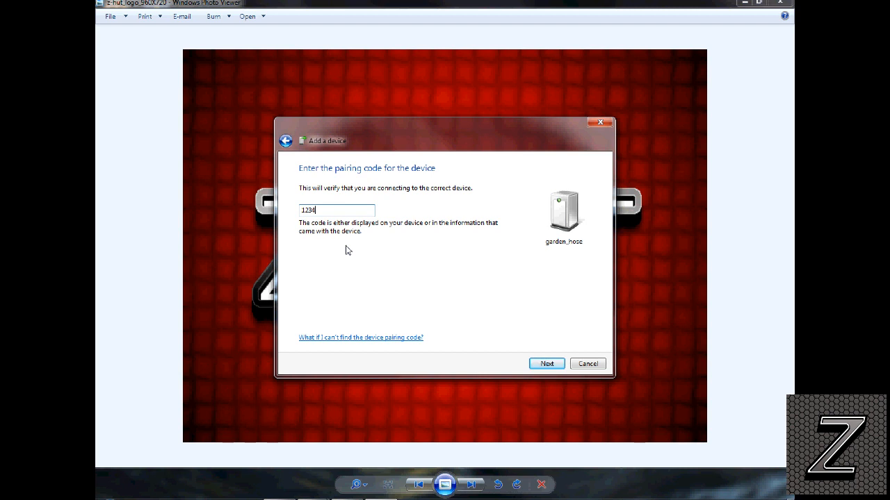
mouse_move(359, 250)
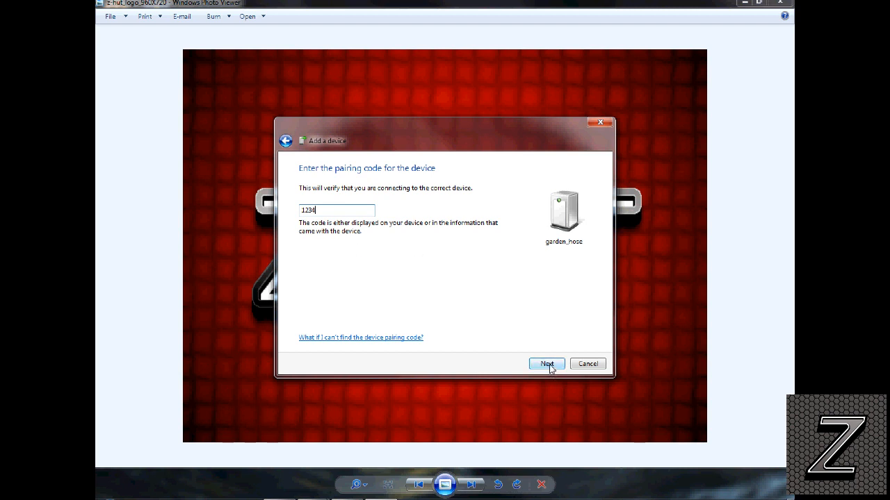
left_click(546, 363)
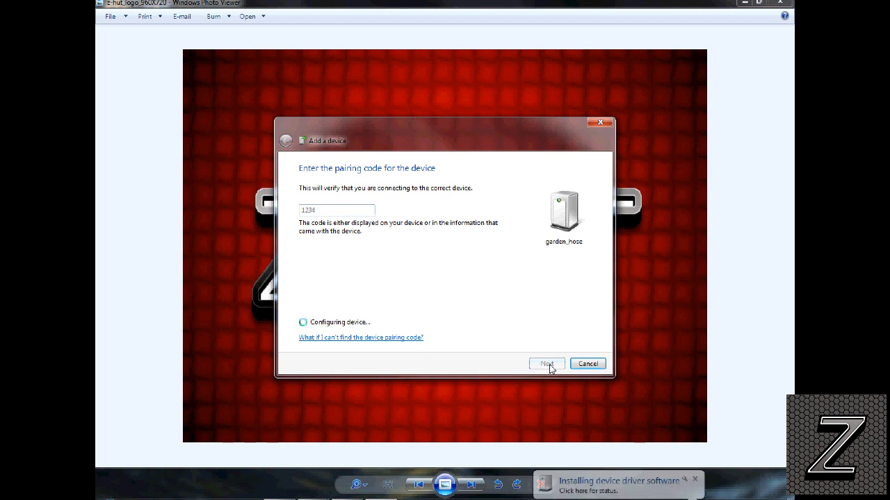
- Advance the wizard until garden_hose is confirmed as successfully added
left_click(546, 363)
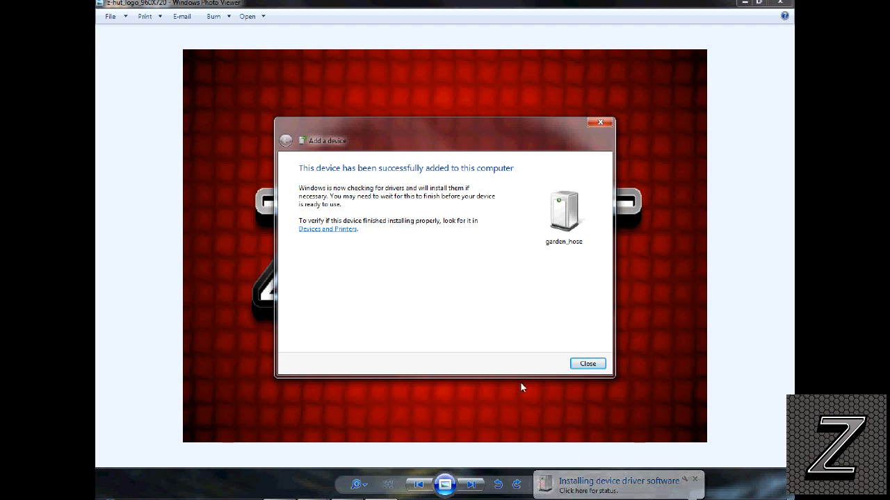
mouse_move(540, 328)
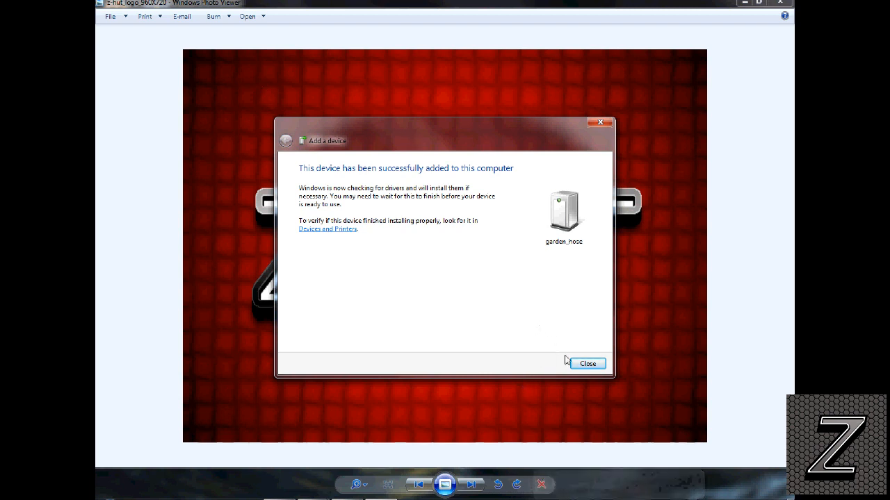
mouse_move(588, 364)
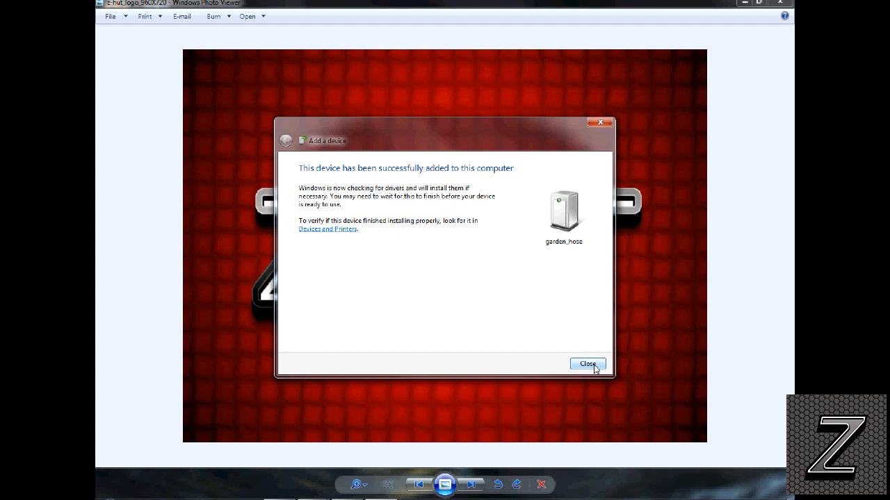
mouse_move(453, 231)
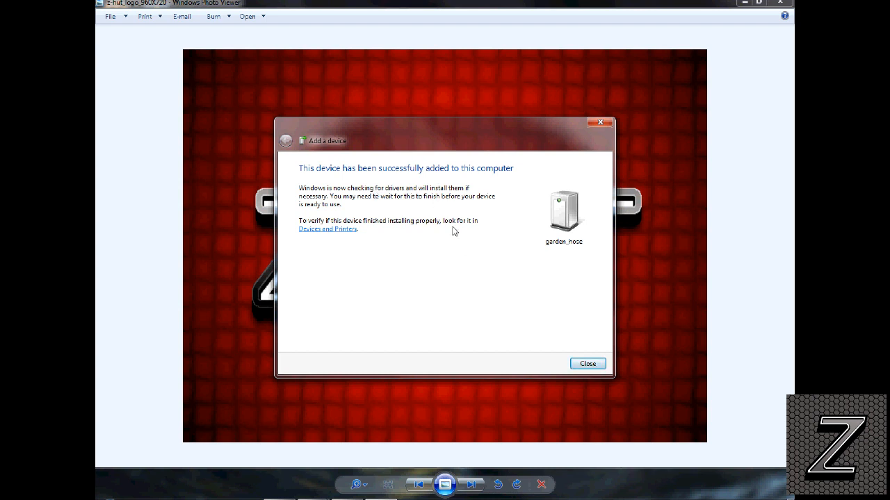
mouse_move(481, 255)
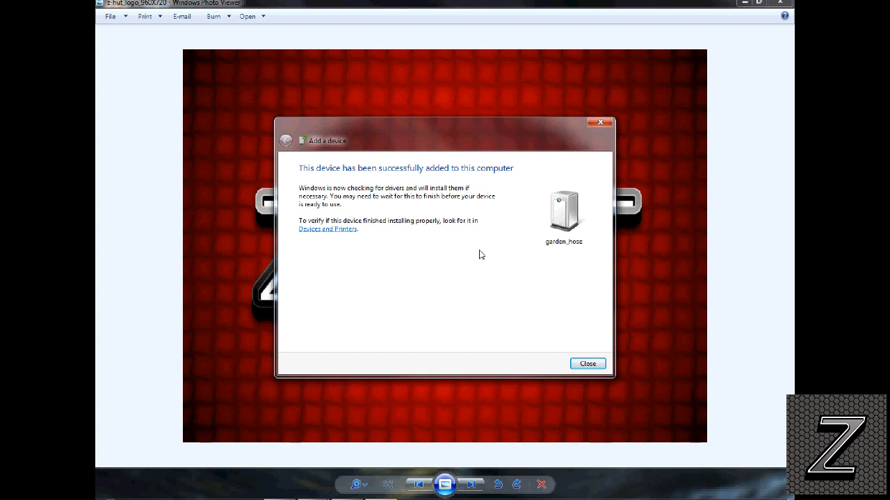
mouse_move(587, 363)
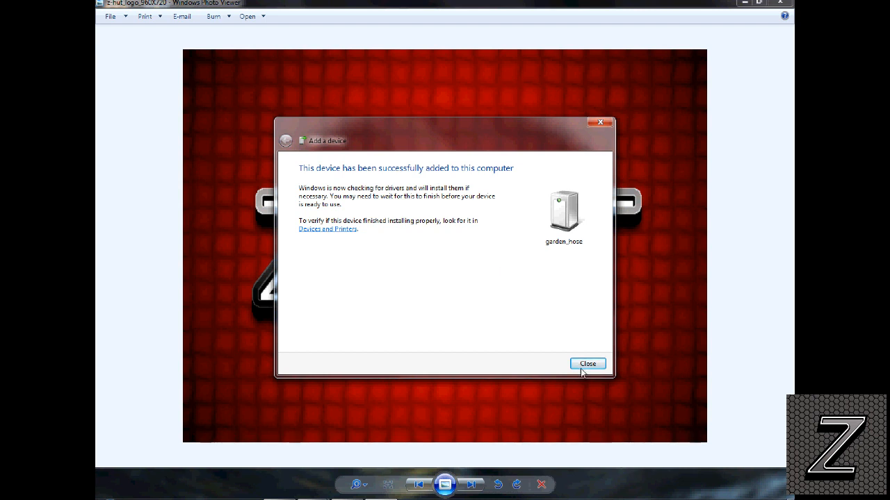
- Close the Add a device wizard's success page
left_click(587, 363)
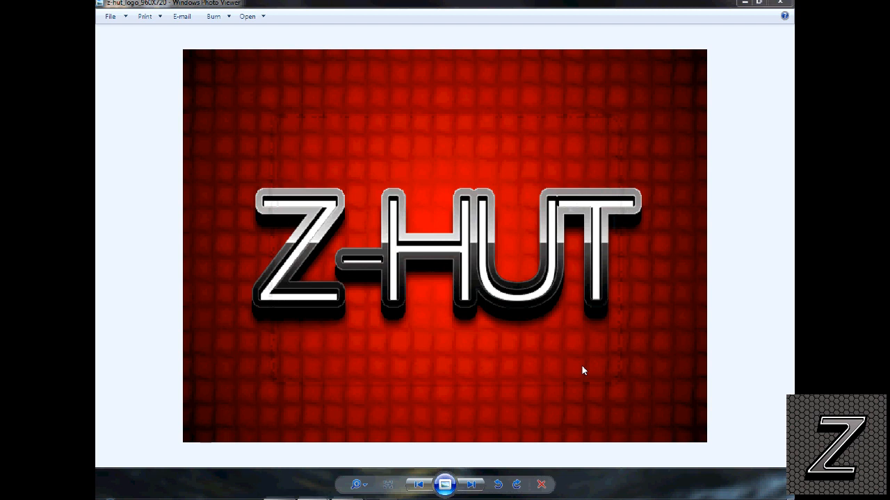
mouse_move(568, 373)
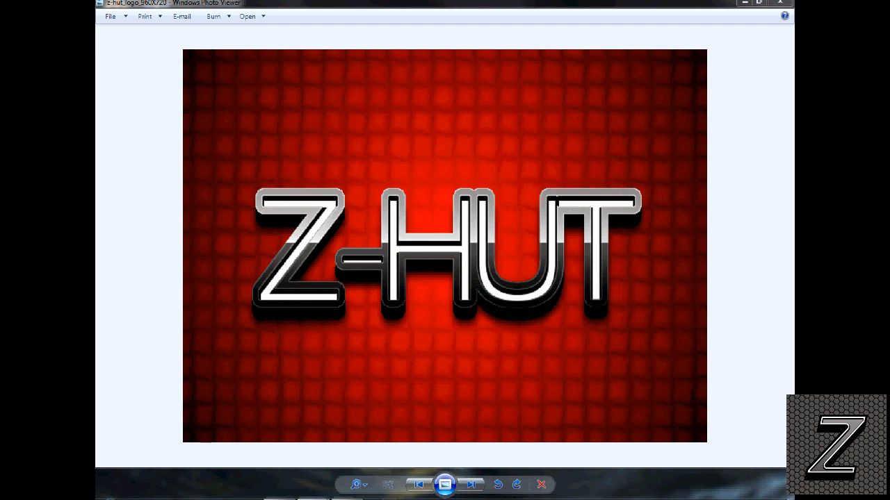
mouse_move(688, 446)
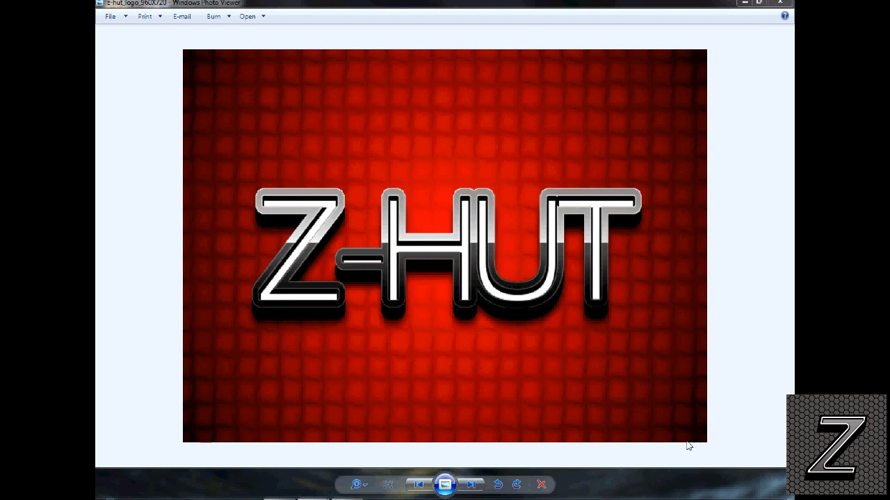
mouse_move(688, 446)
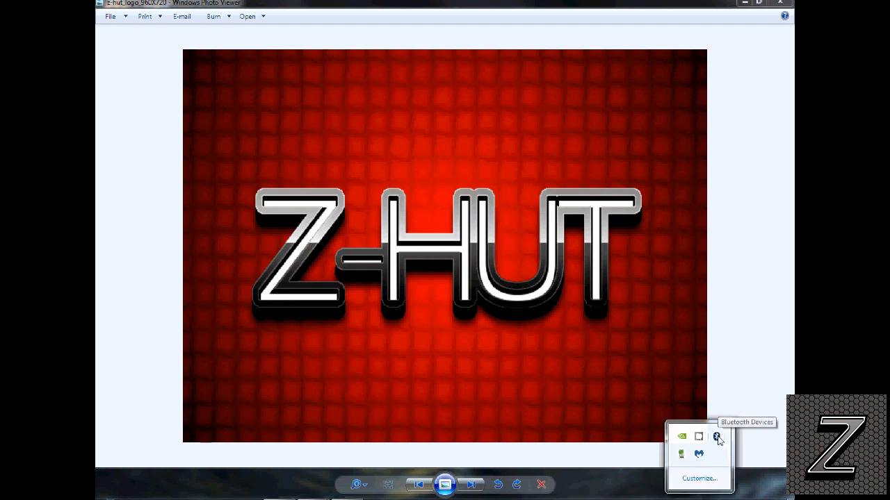
- Show the Bluetooth Devices list in Devices and Printers with garden_hose listed
left_click(716, 437)
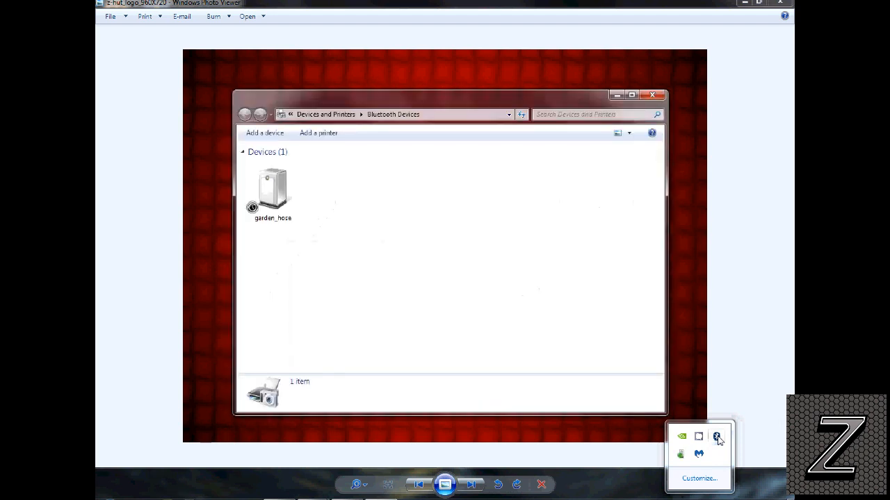
mouse_move(628, 424)
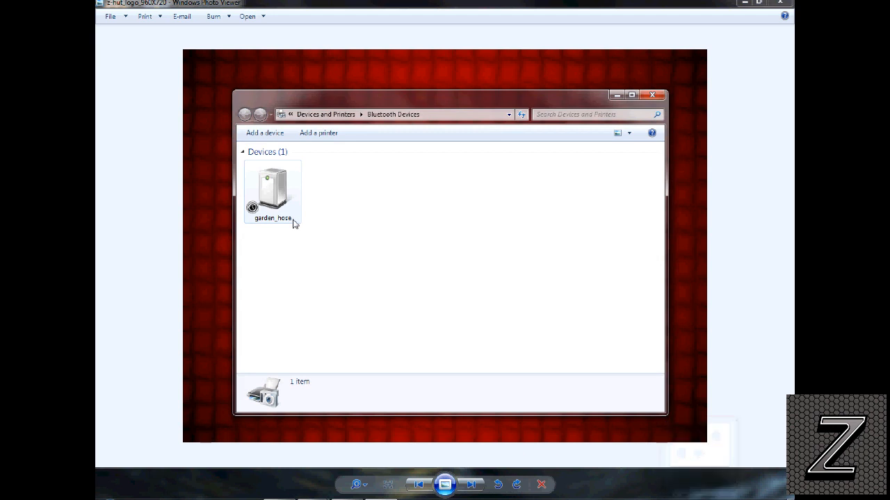
mouse_move(286, 220)
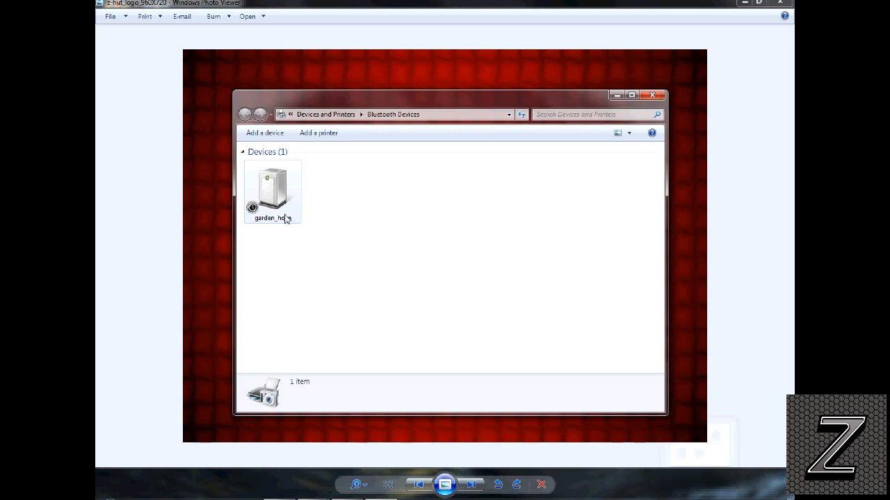
mouse_move(292, 218)
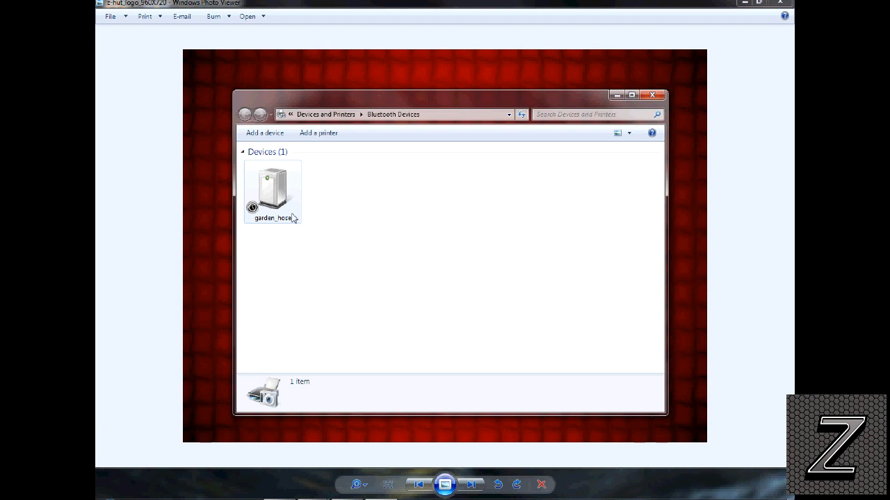
mouse_move(274, 193)
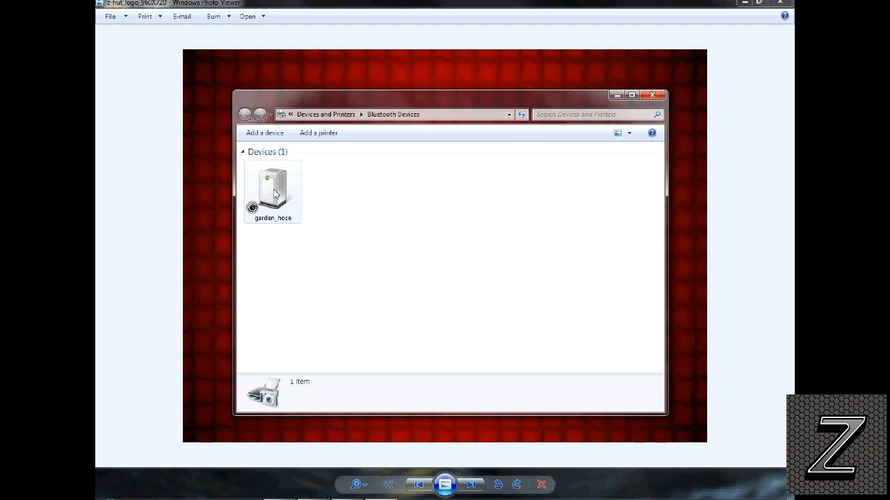
double_click(272, 182)
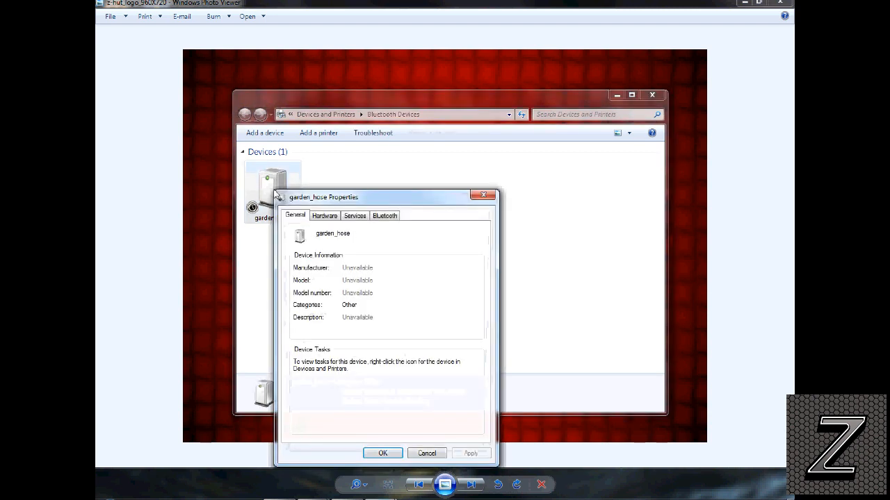
left_click(324, 215)
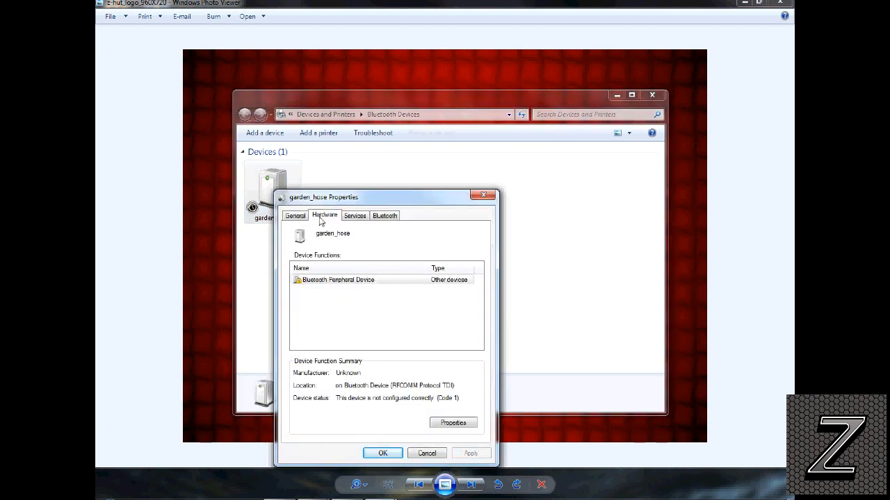
left_click(355, 214)
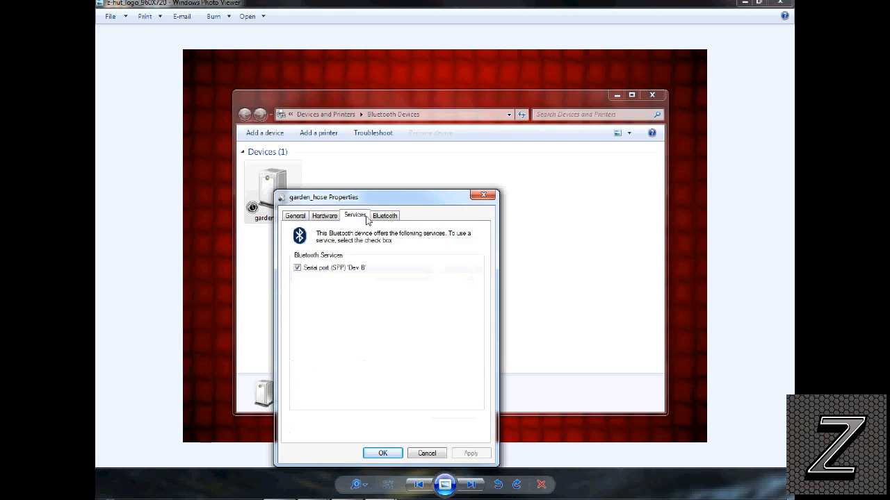
left_click(383, 215)
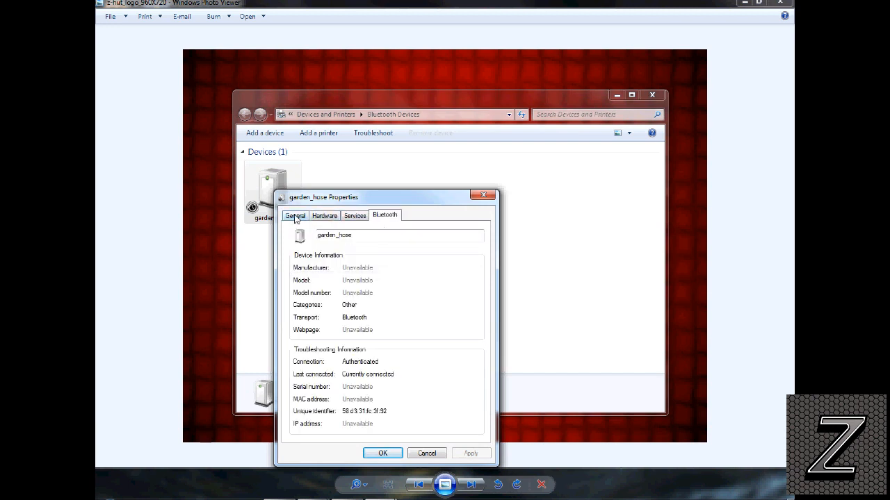
left_click(295, 215)
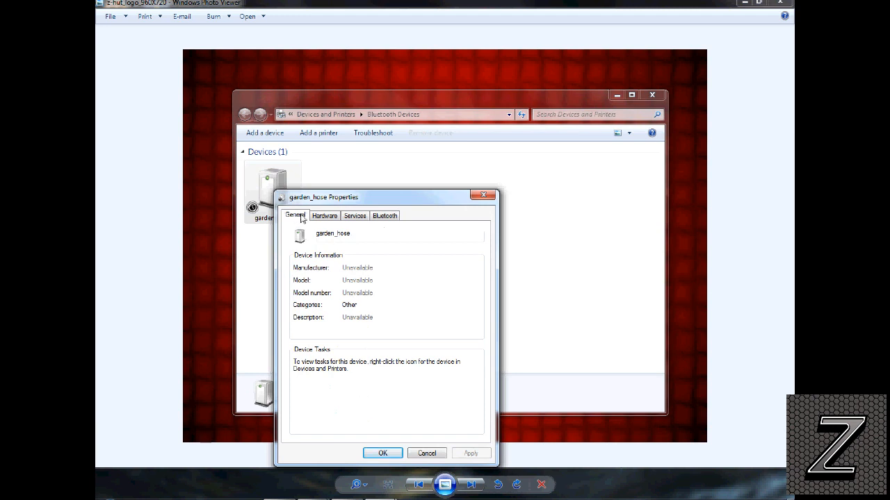
left_click(324, 215)
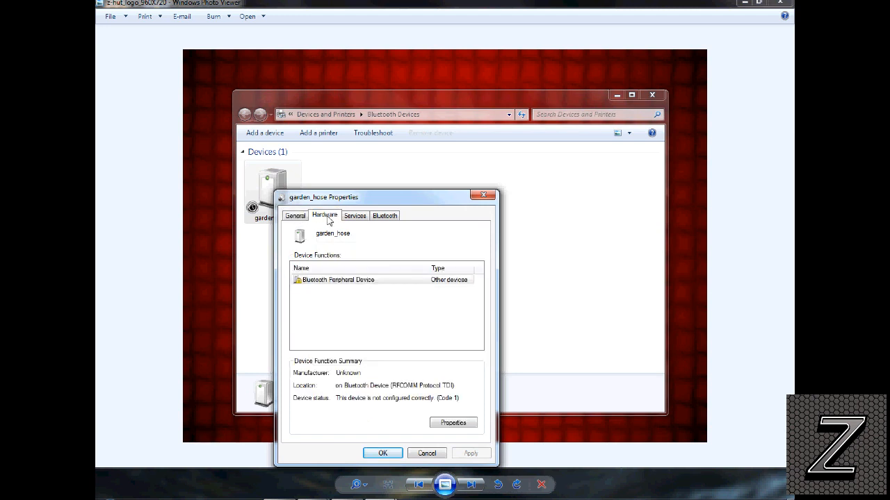
mouse_move(343, 221)
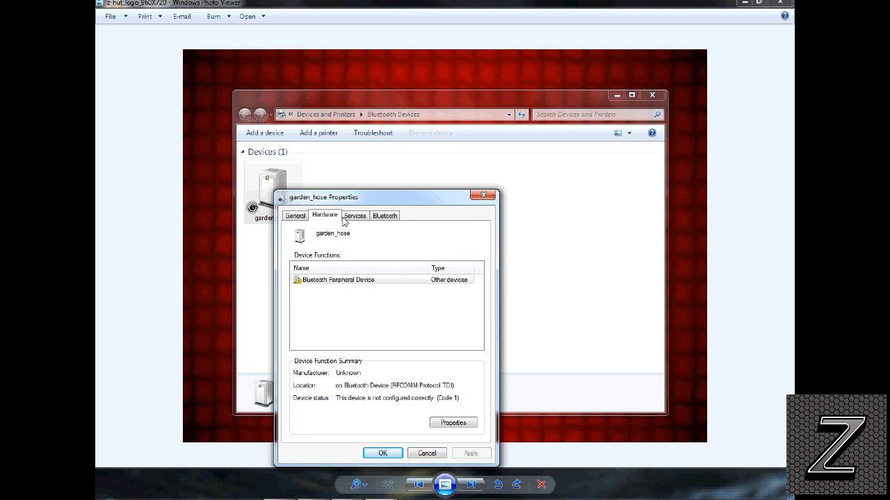
left_click(354, 215)
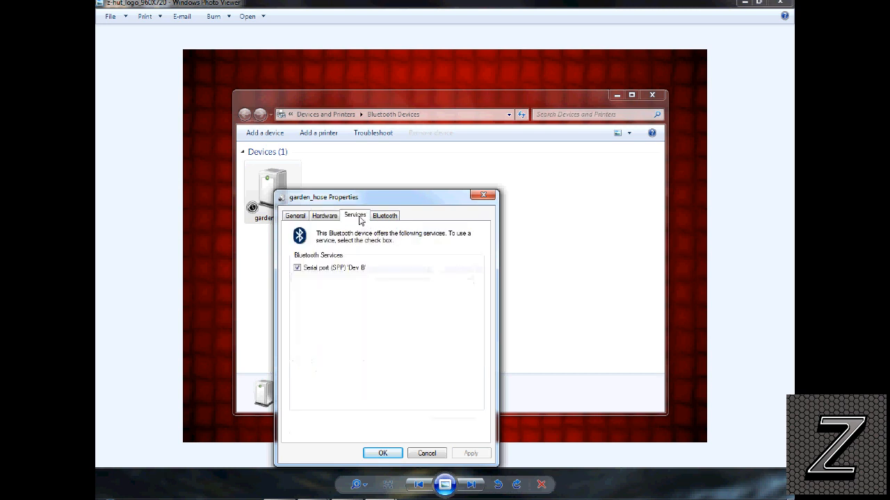
left_click(385, 216)
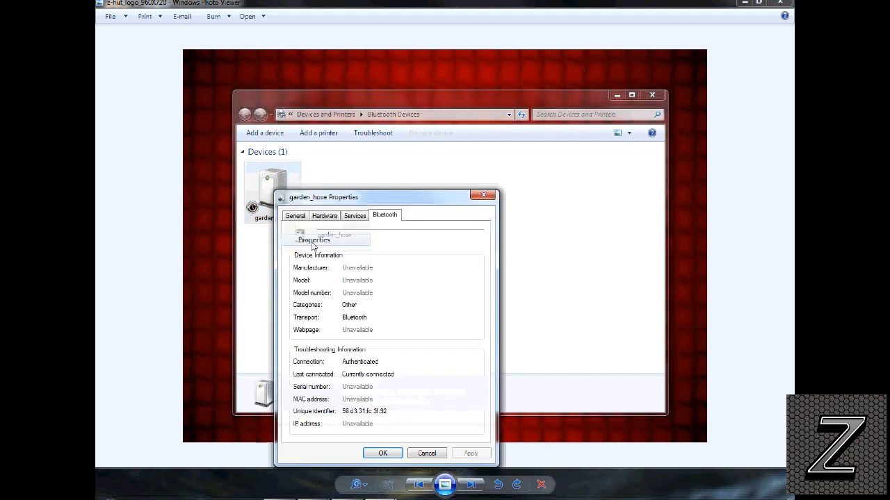
left_click(323, 216)
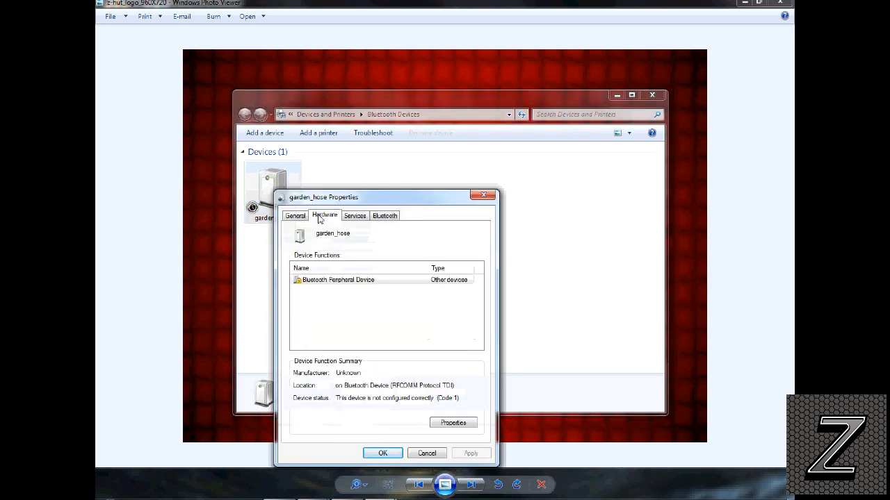
left_click(295, 216)
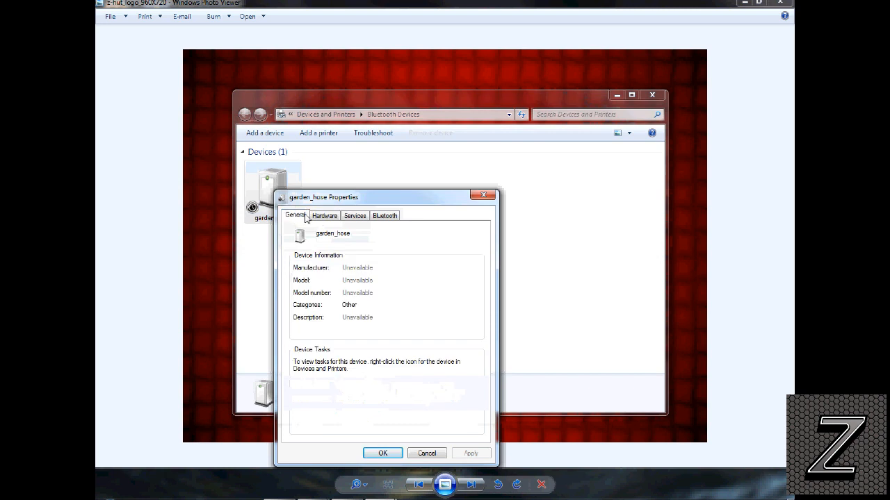
left_click(355, 216)
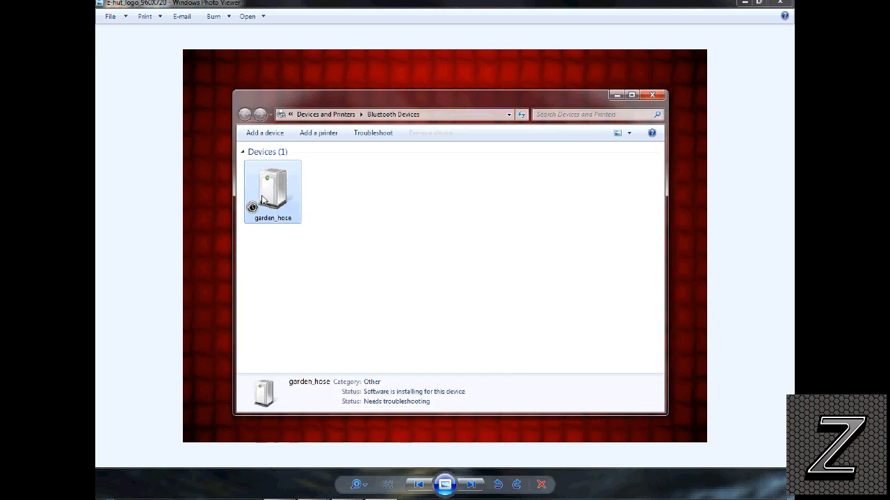
- Reopen garden_hose's properties, check the peripheral device's hardware status, and close it
right_click(272, 191)
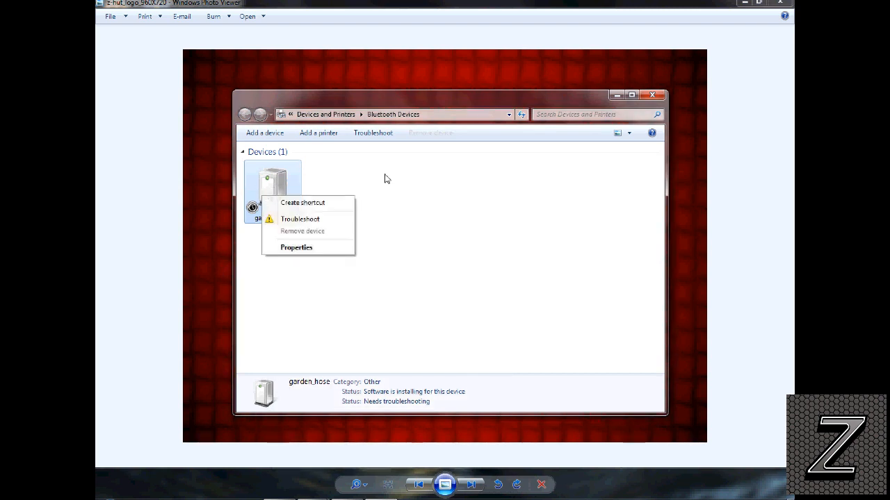
left_click(296, 247)
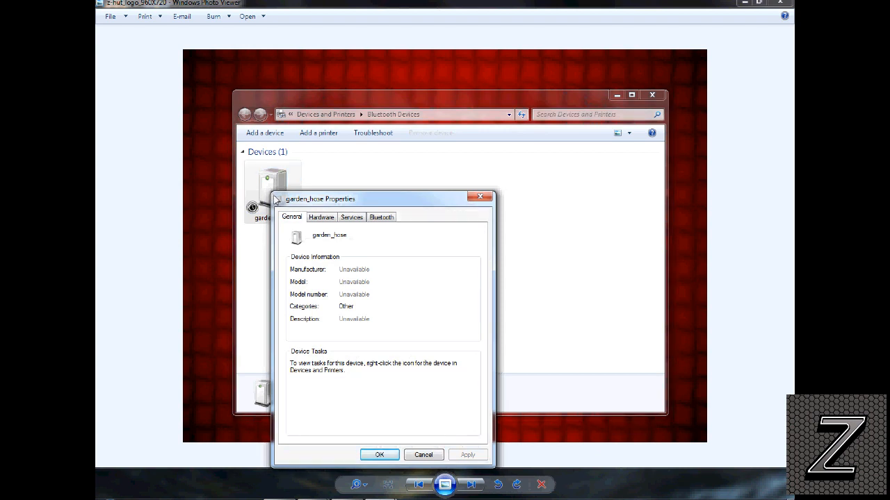
left_click(322, 217)
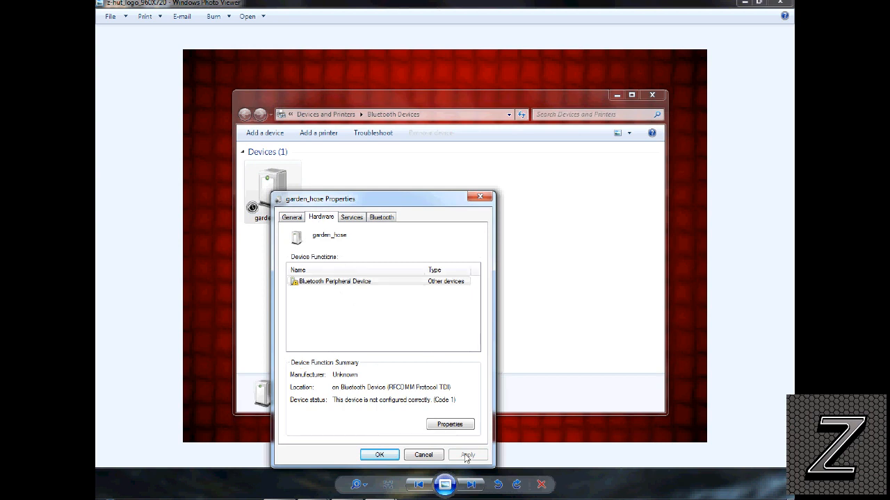
left_click(450, 424)
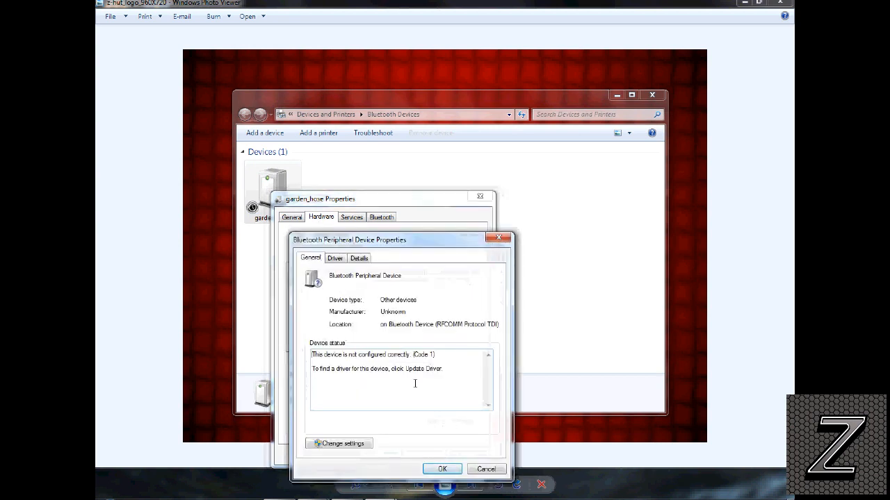
left_click(335, 258)
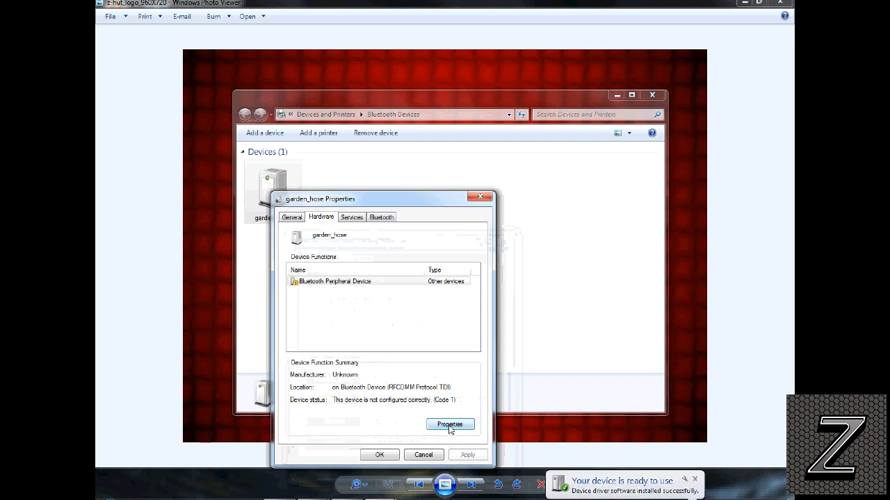
left_click(450, 425)
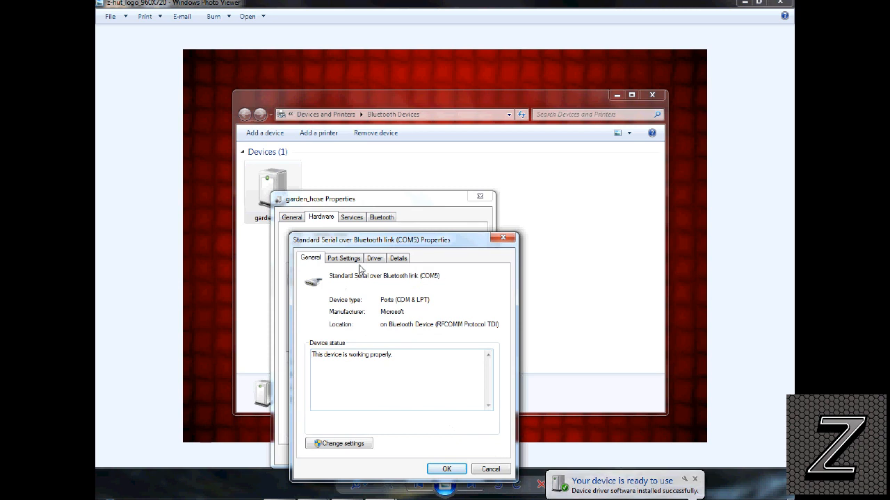
left_click(343, 258)
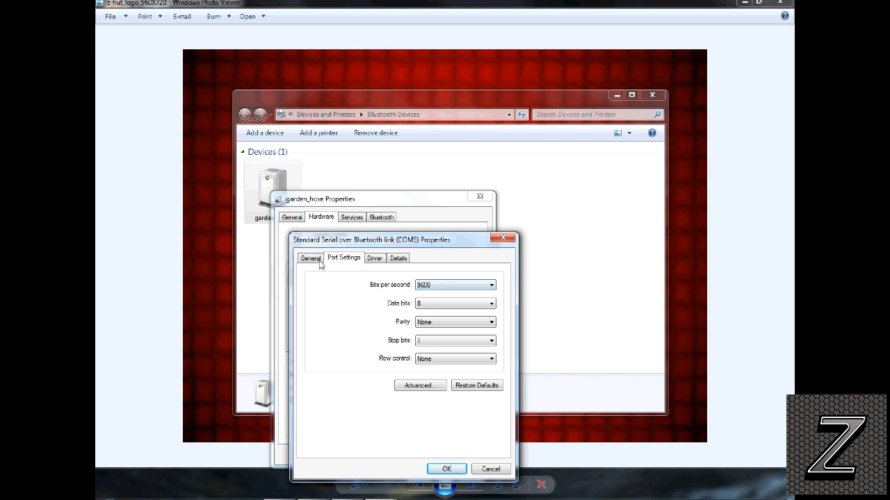
left_click(310, 258)
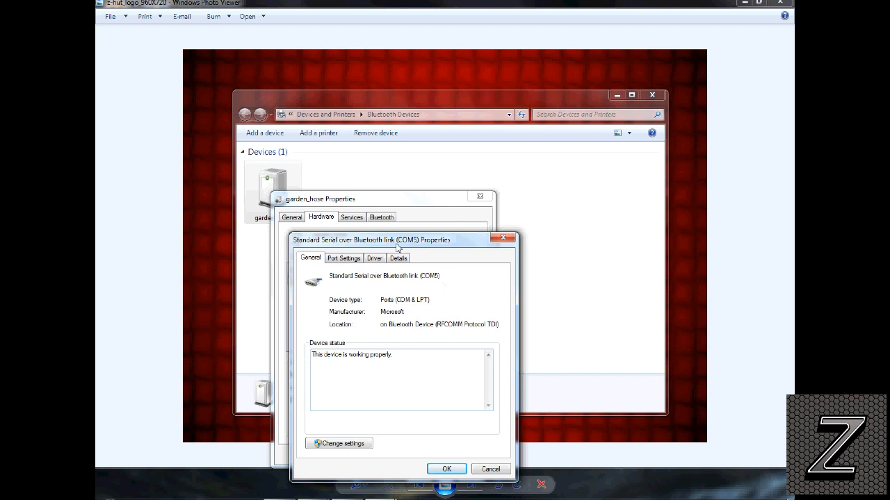
mouse_move(420, 248)
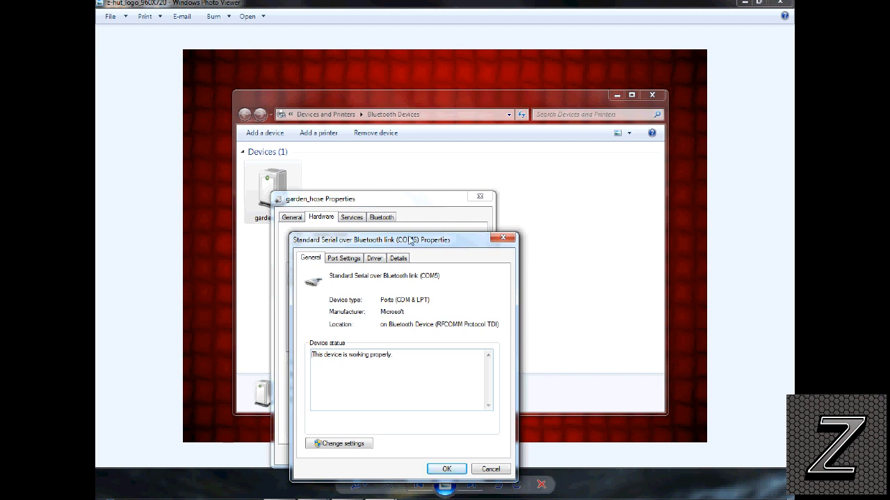
mouse_move(477, 257)
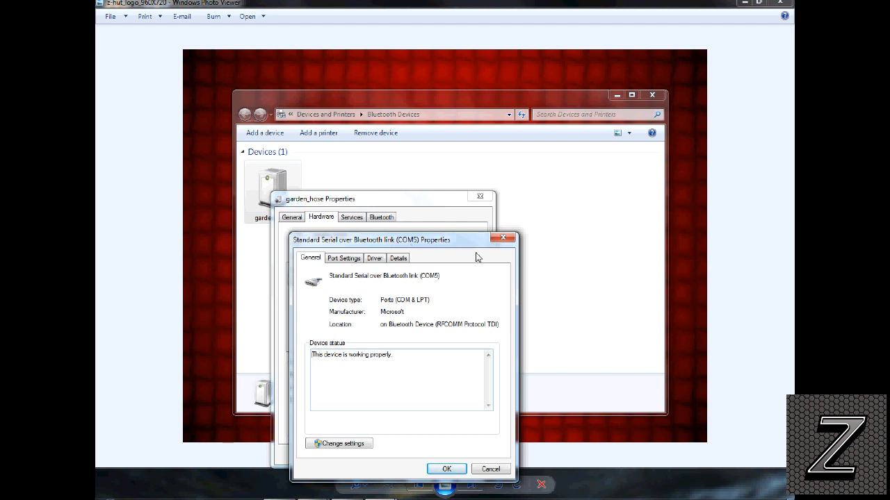
mouse_move(417, 262)
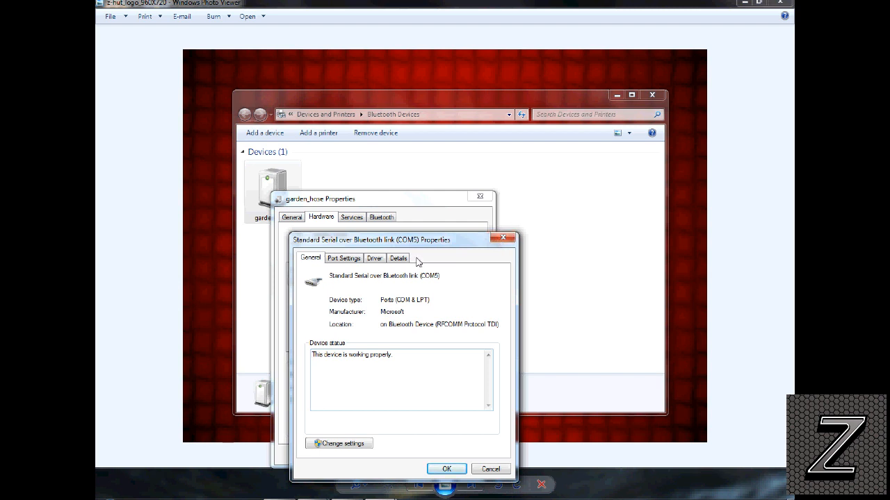
mouse_move(420, 247)
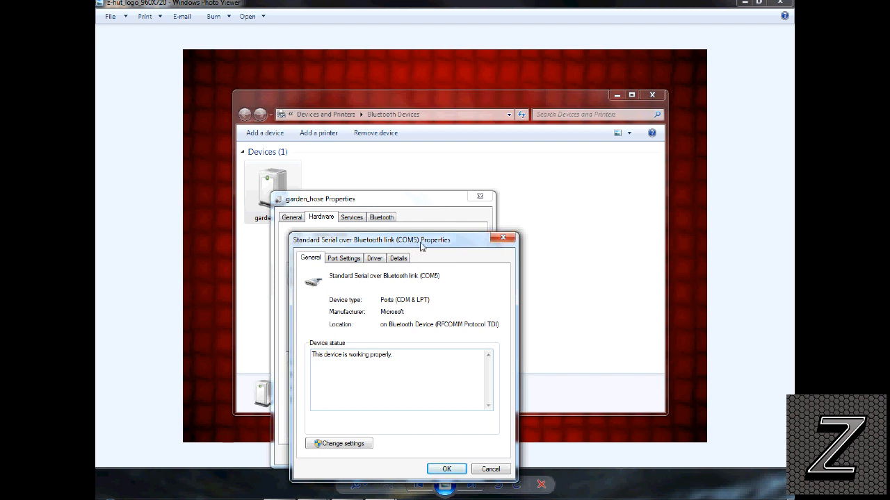
mouse_move(450, 245)
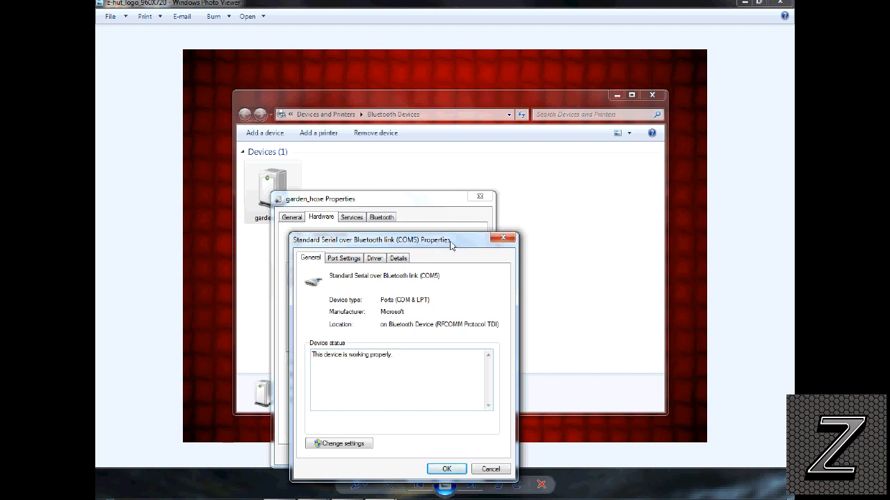
left_click(503, 238)
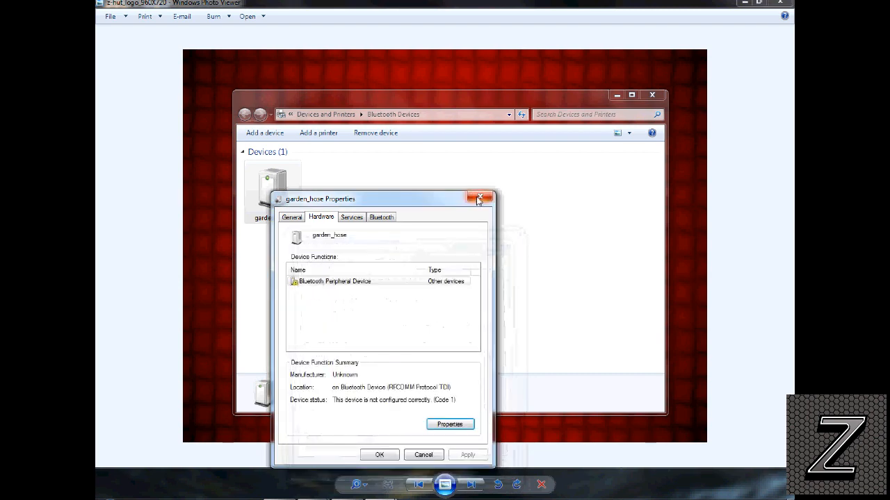
- Close garden_hose's properties and bring the arduino_buttons Processing window forward
left_click(478, 198)
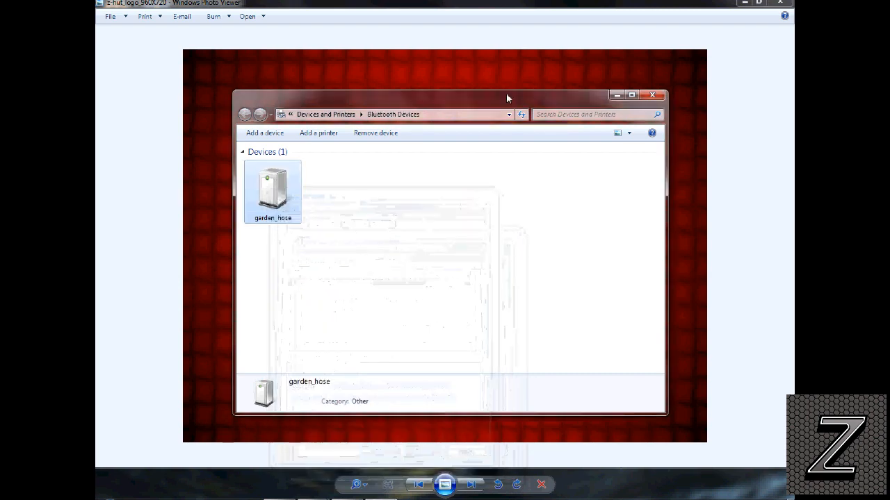
left_click(654, 95)
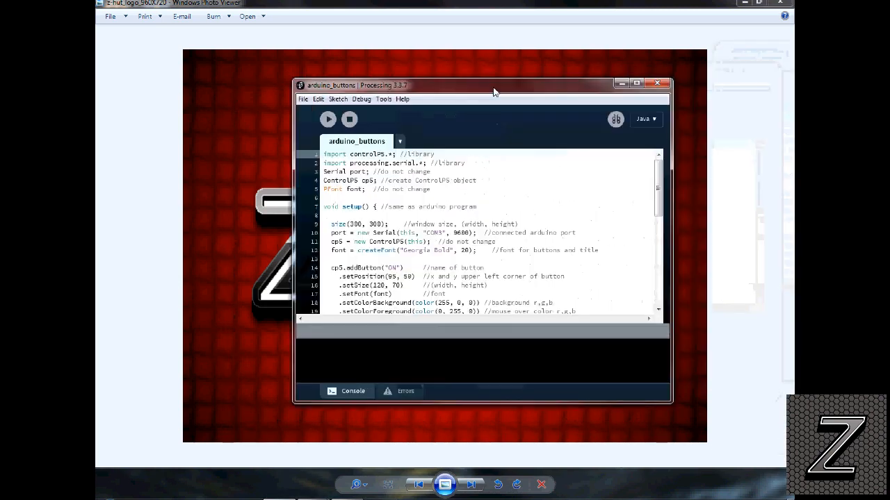
left_click_drag(494, 85, 444, 70)
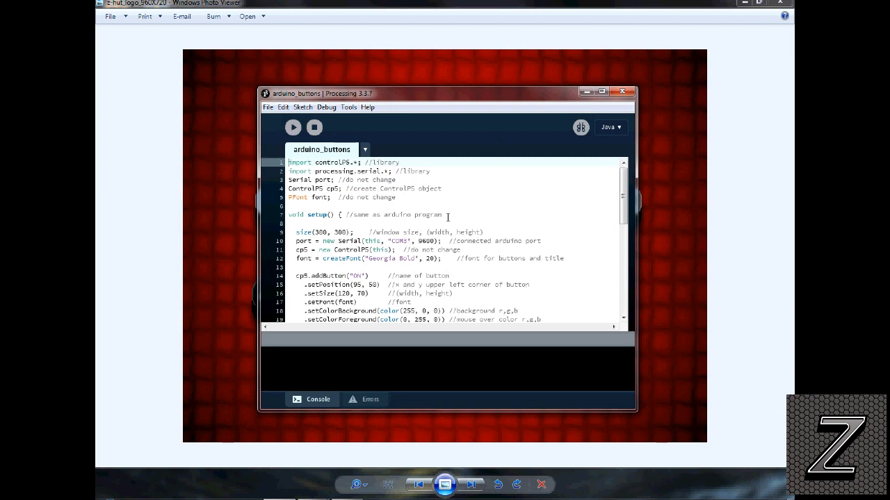
mouse_move(353, 144)
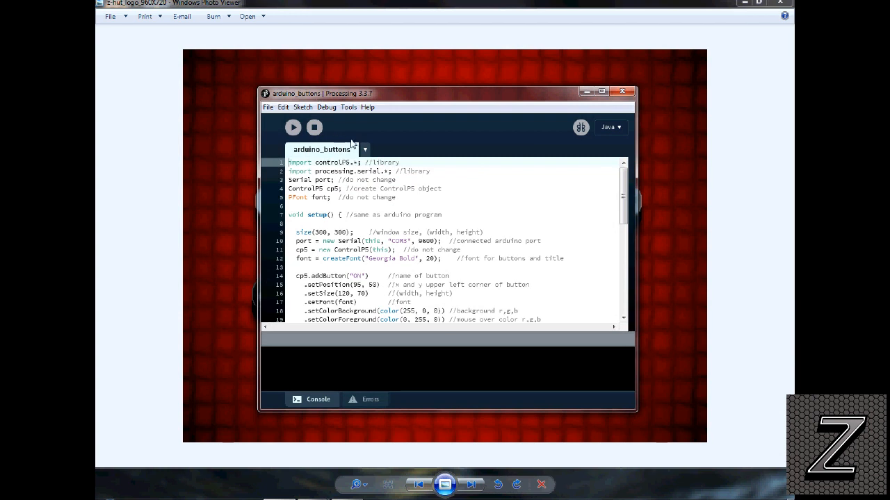
mouse_move(390, 192)
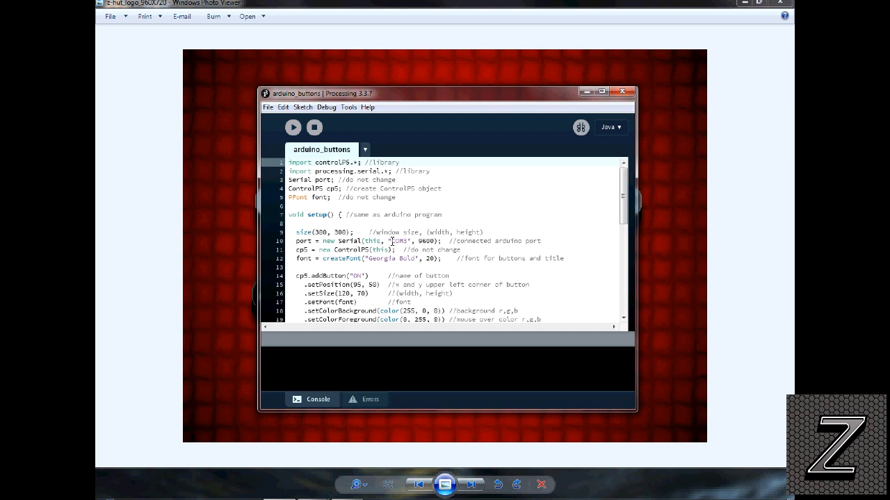
- Change the port name on the sketch's Serial line to COM5
double_click(399, 240)
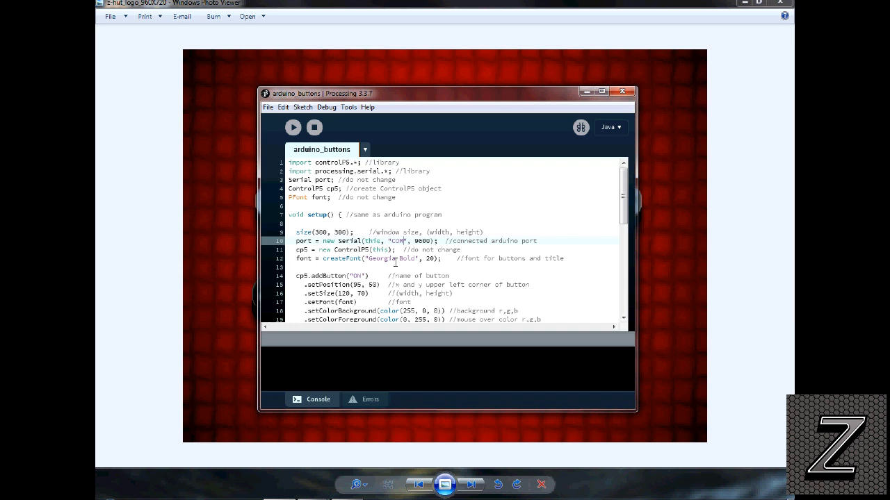
type("5")
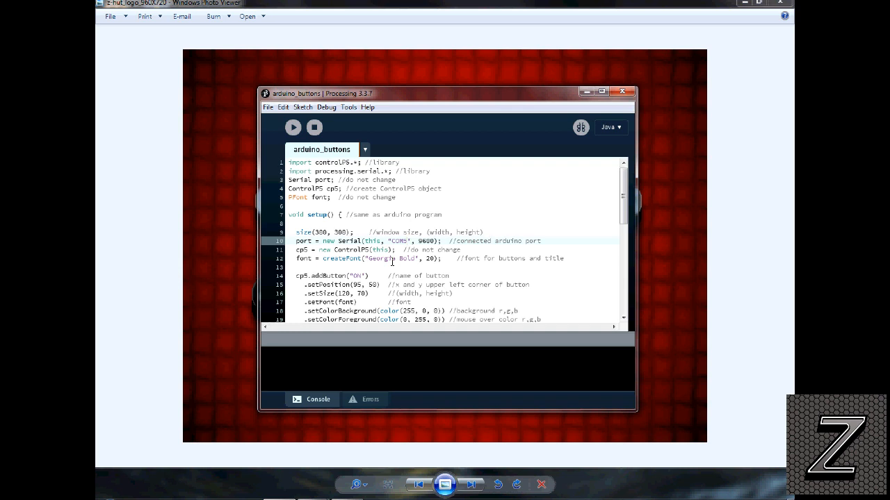
mouse_move(482, 226)
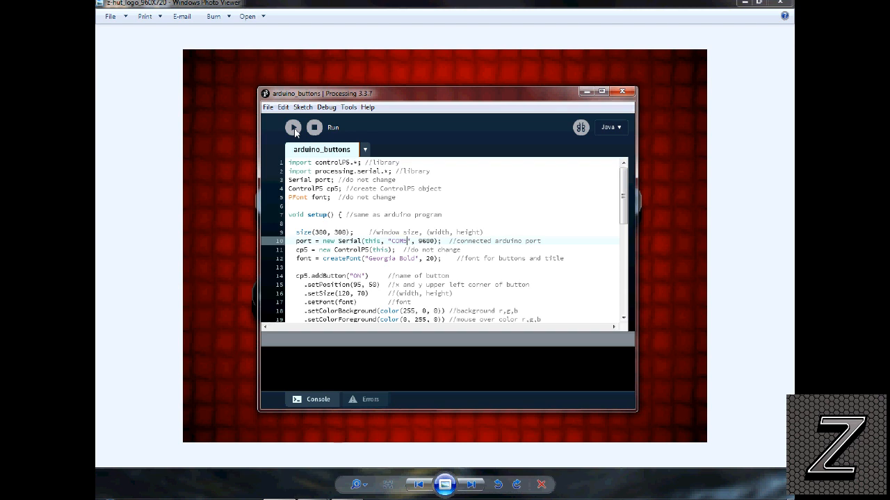
- Launch the COM5-configured arduino_buttons sketch
left_click(293, 128)
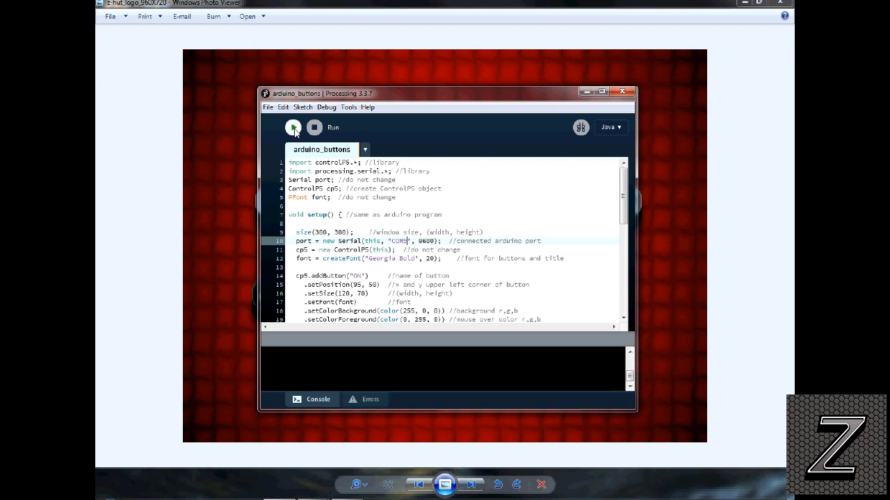
left_click(293, 128)
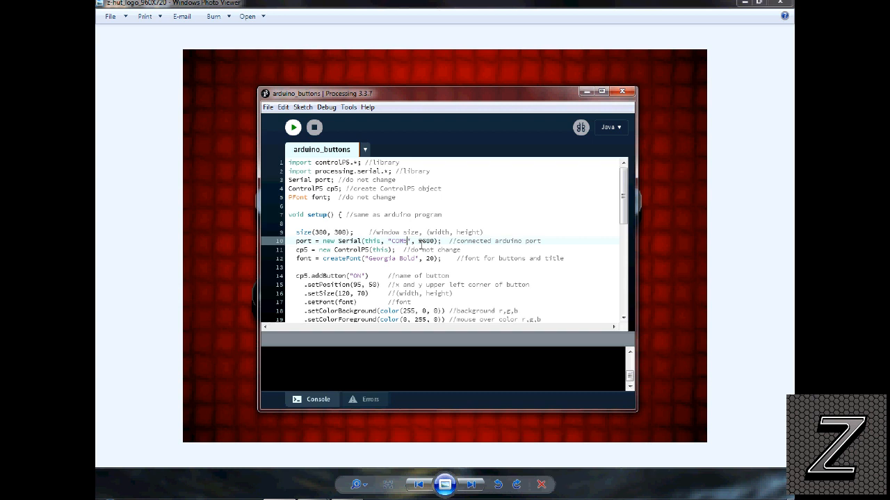
- Run the sketch again, getting 'Error opening serial port COM5: Port busy'
left_click(293, 127)
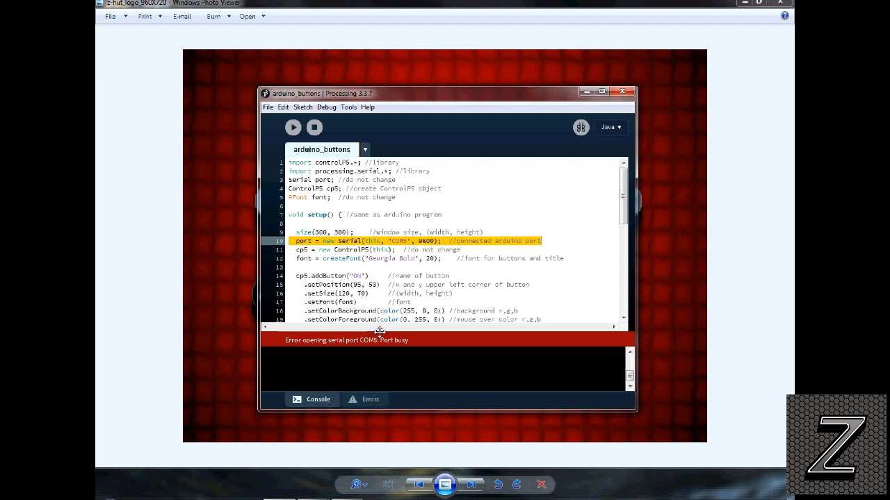
mouse_move(543, 405)
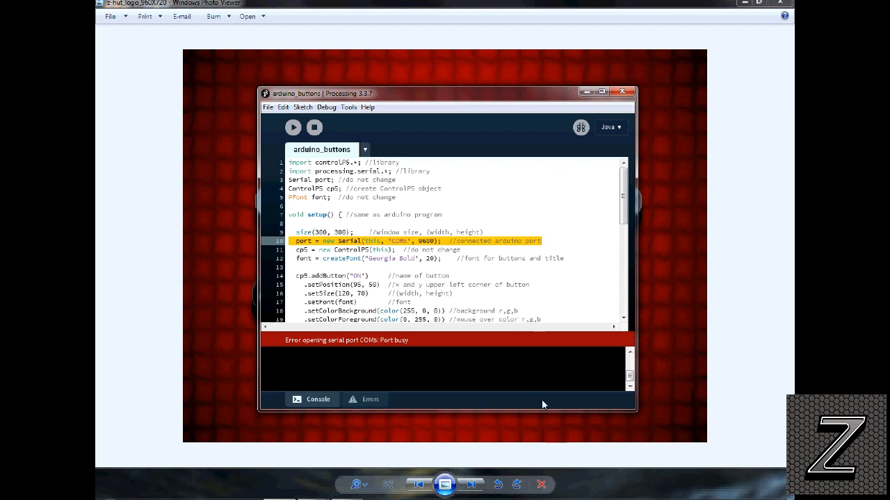
mouse_move(536, 366)
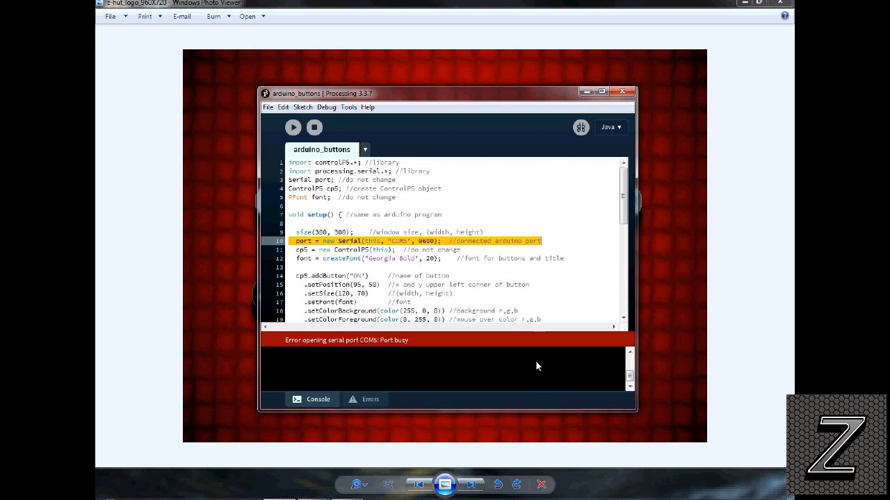